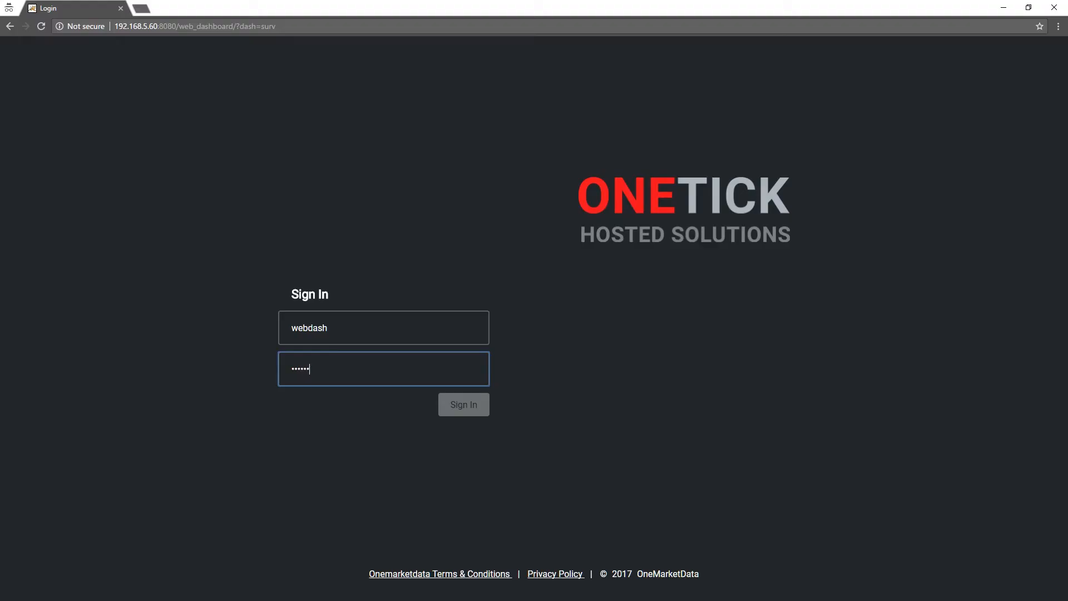
- Sign in to the surveillance dashboard and run alerts from 2015-07-26 to now
click(463, 404)
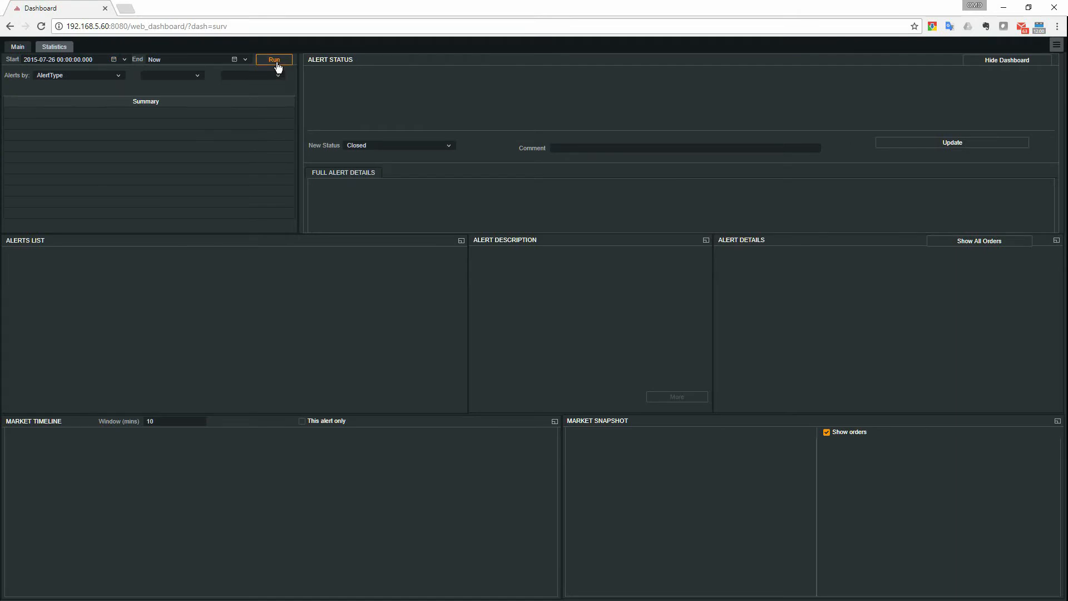
click(273, 59)
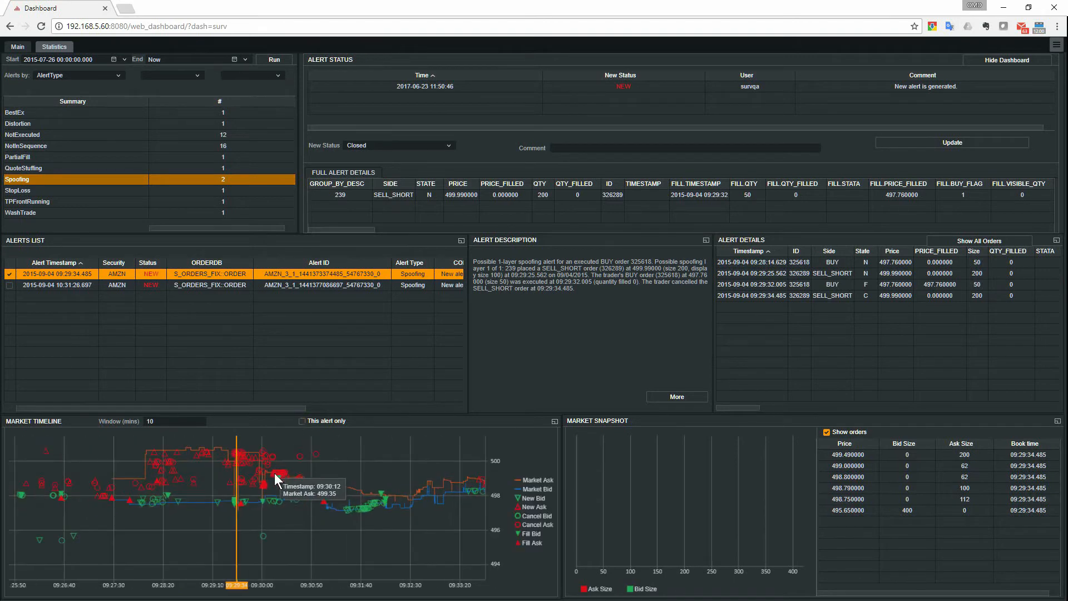
- Pick a moment on the AMZN spoofing alert's Market Timeline to update the order-book snapshot
click(546, 420)
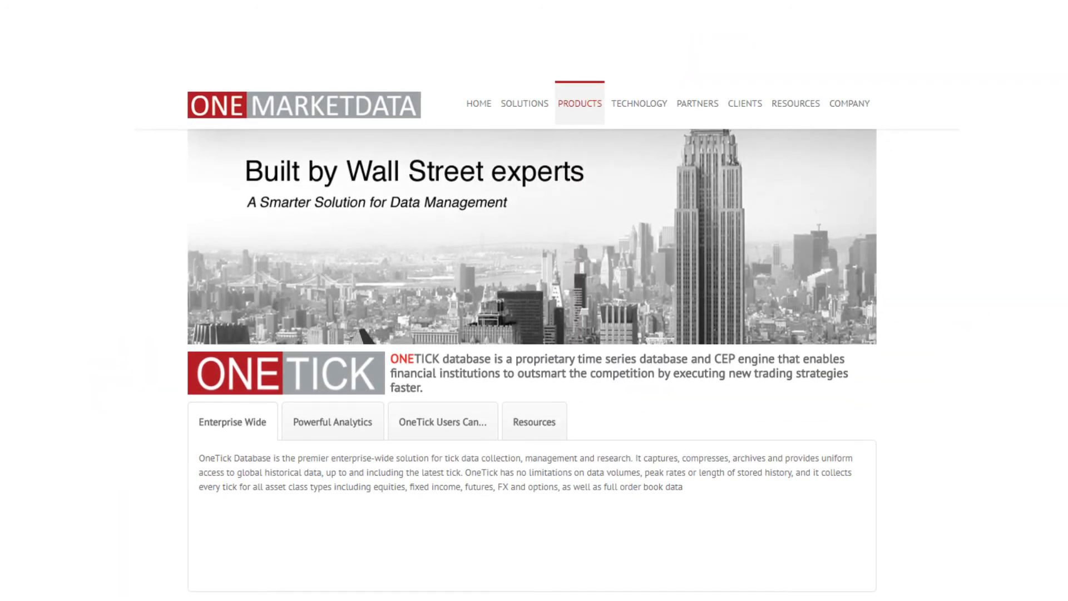
- Scroll through the OneTick database overview on the OneMarketData Products page
scroll(up, 3)
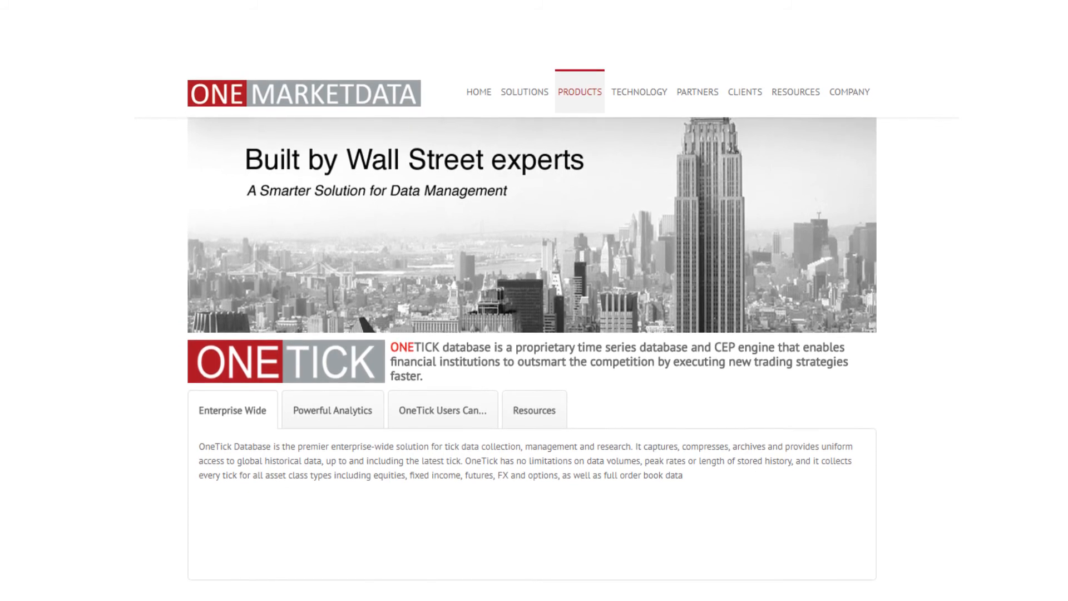
scroll(up, 3)
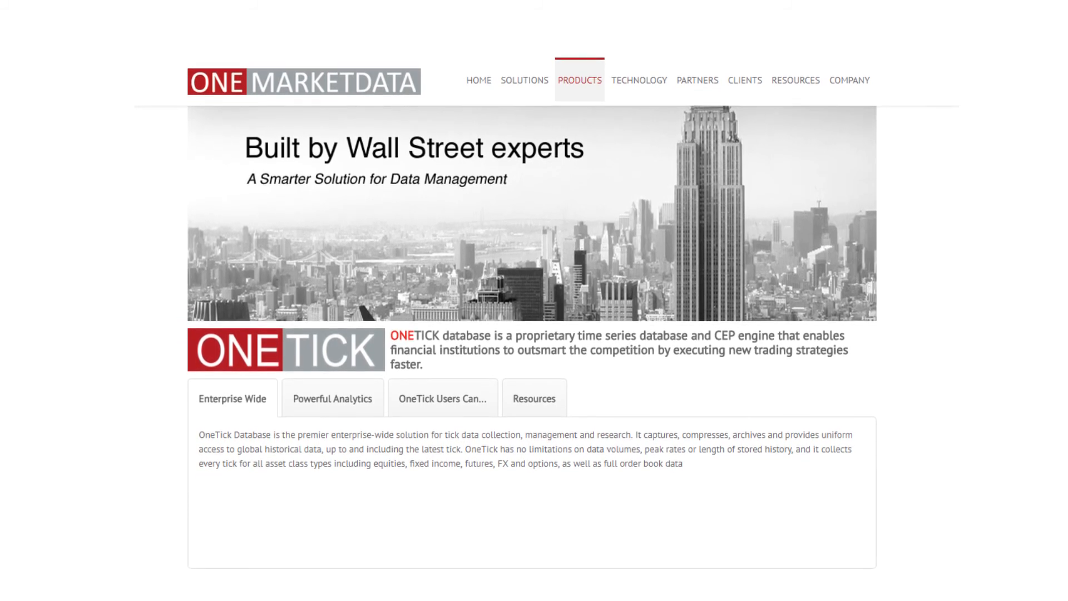